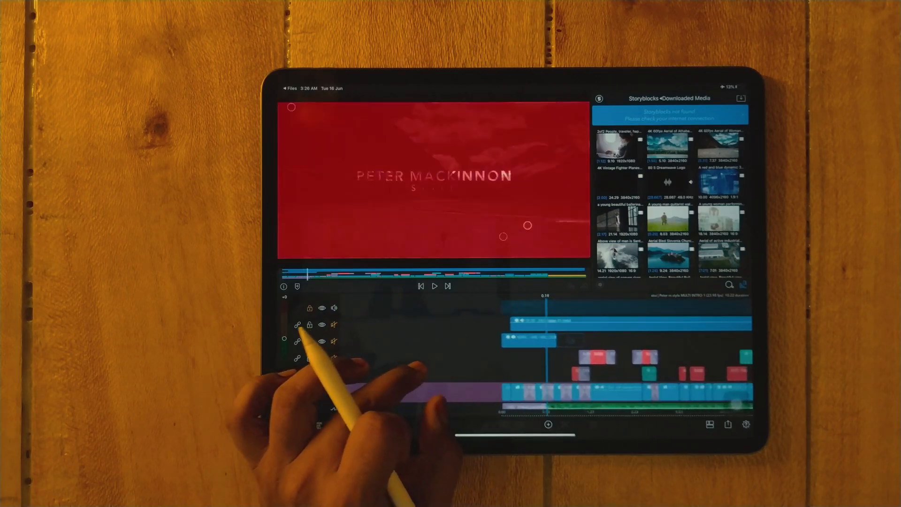
Set the red title clip's blend mode to Normal in Frame & Fit and return to the timeline.
left_click(434, 286)
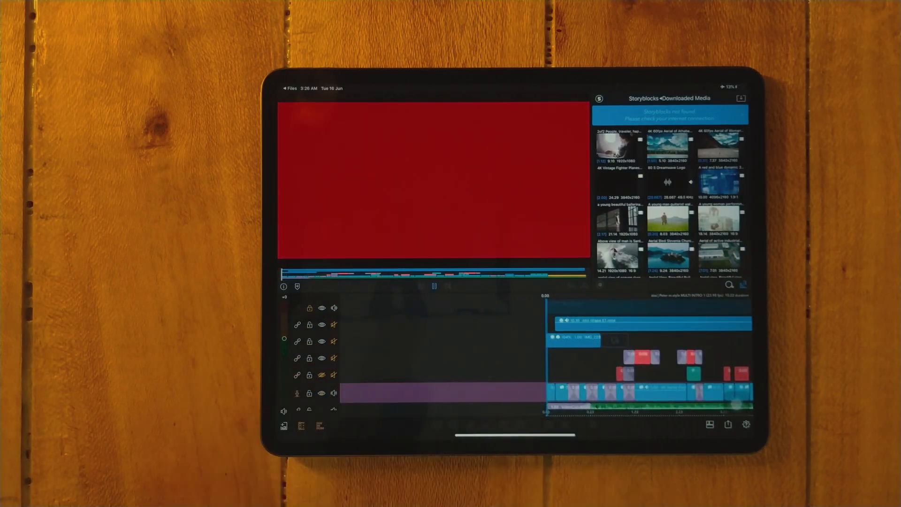
left_click(434, 286)
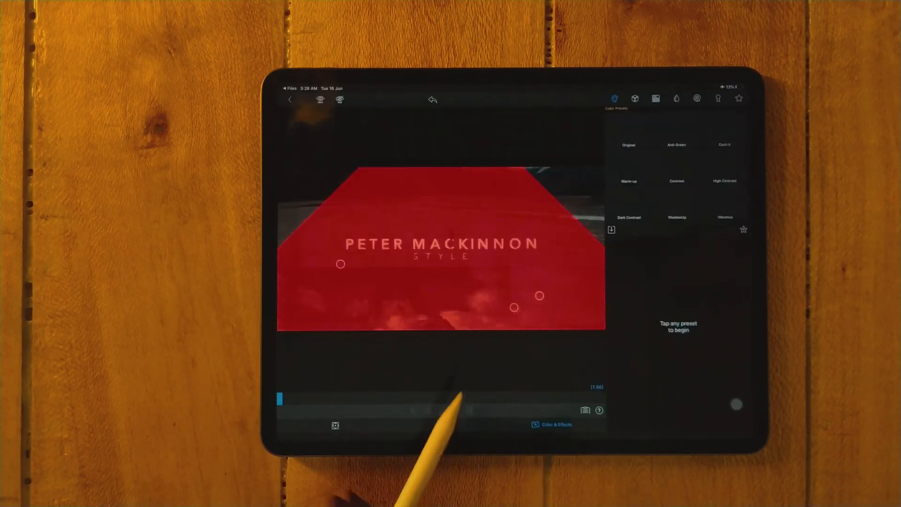
left_click(635, 98)
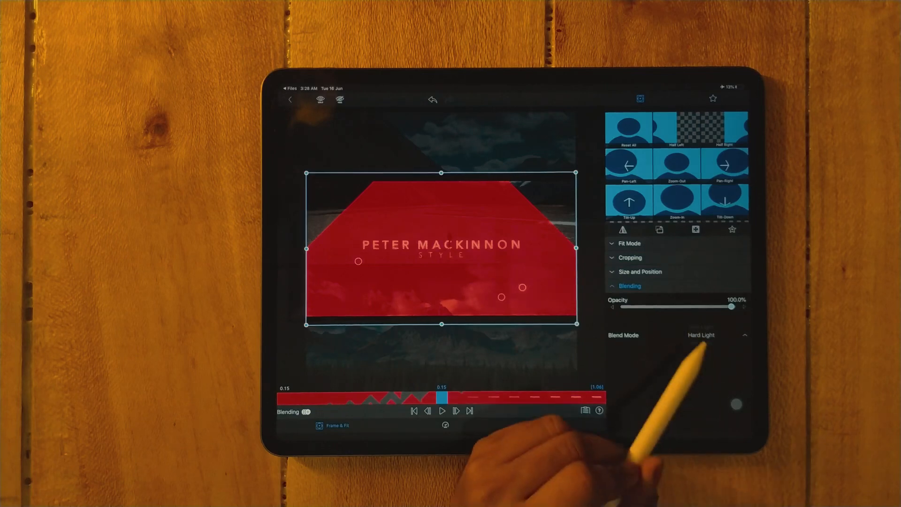
left_click(701, 335)
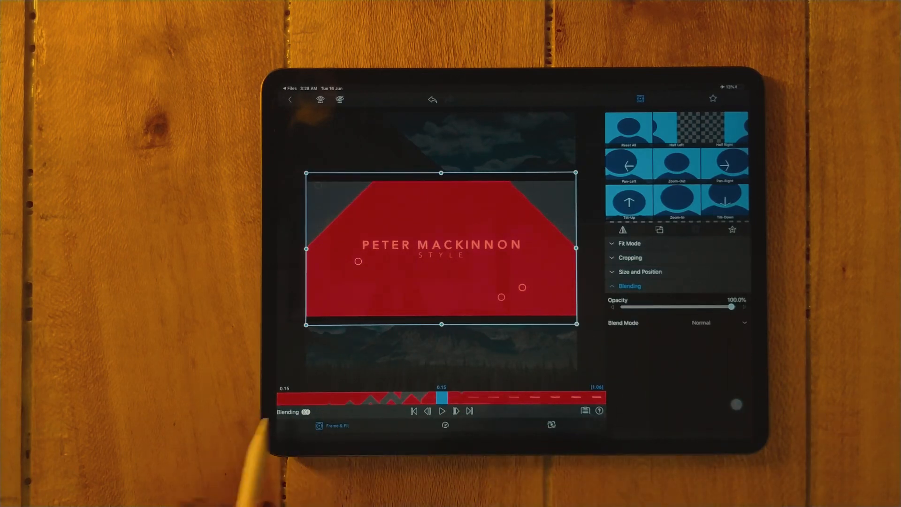
left_click_drag(440, 397, 330, 397)
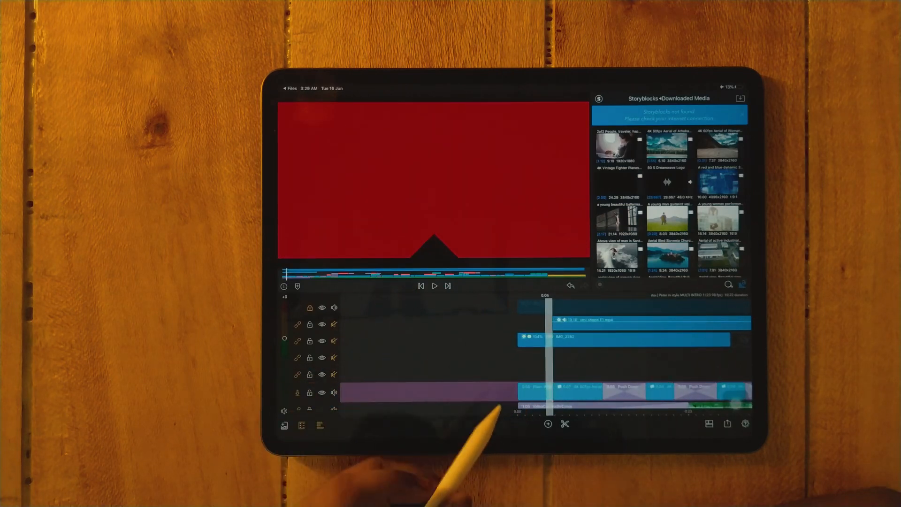
Close the clip editor and scrub forward to the TRAVEL title section around 1:14.
left_click(537, 391)
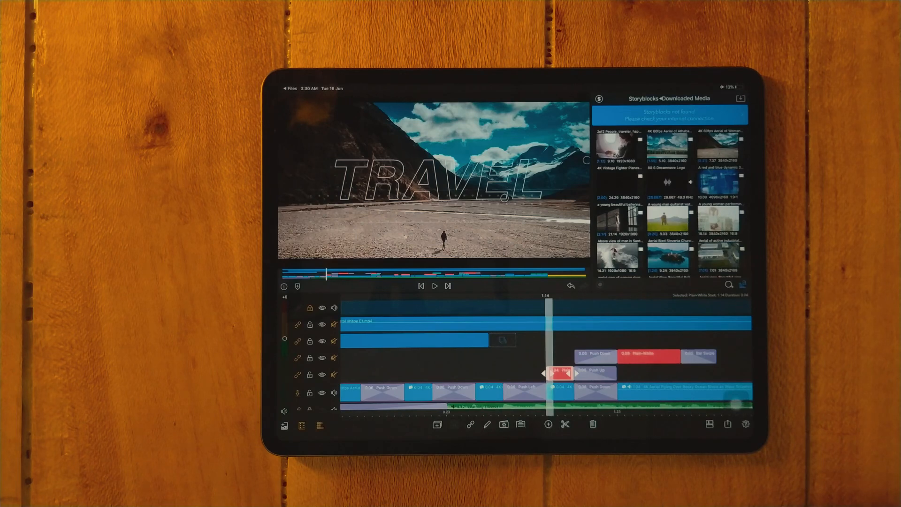
left_click(446, 425)
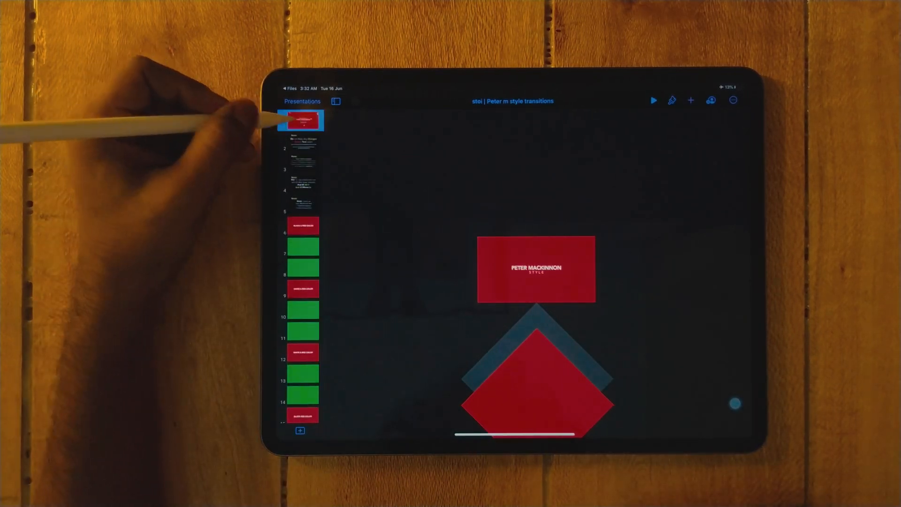
Scroll the slide navigator down to the later red title-card slides.
scroll("down", 3)
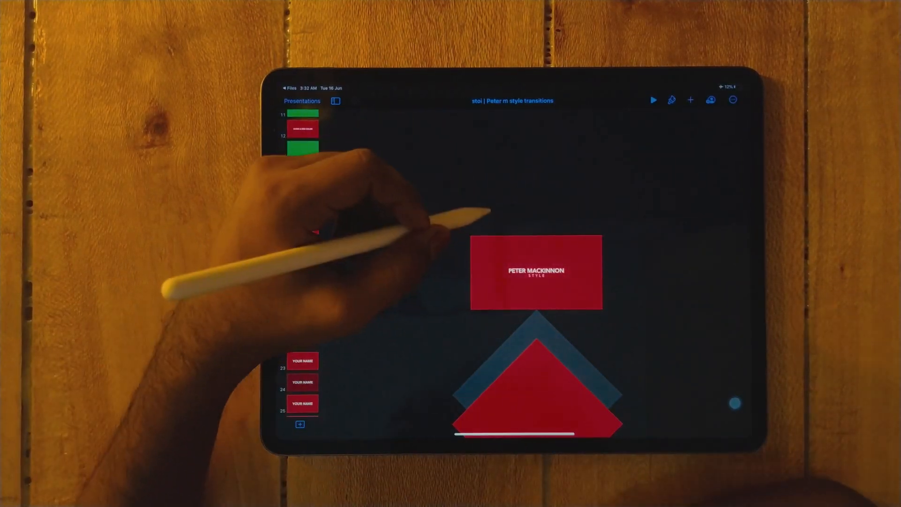
Select the PETER MACKINNON title text on slide 16 to replace it with TRAVEL WITH ME.
left_click(535, 271)
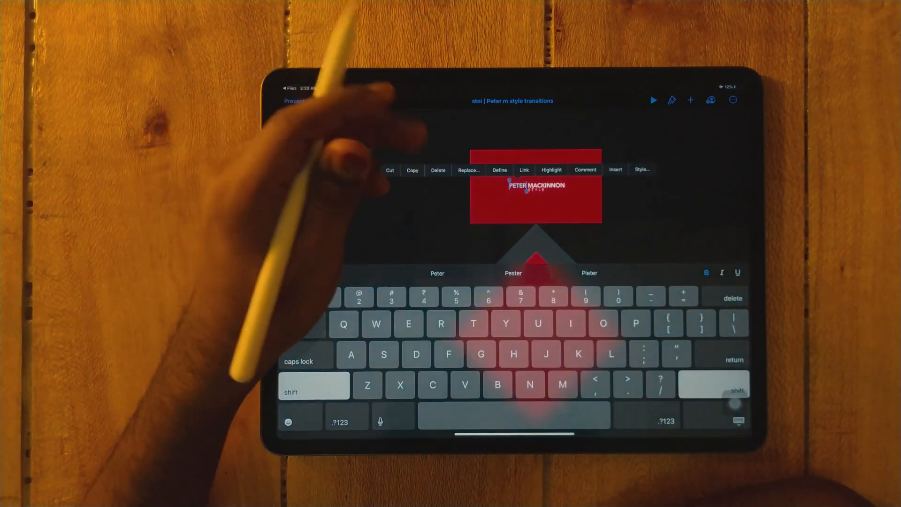
left_click(335, 100)
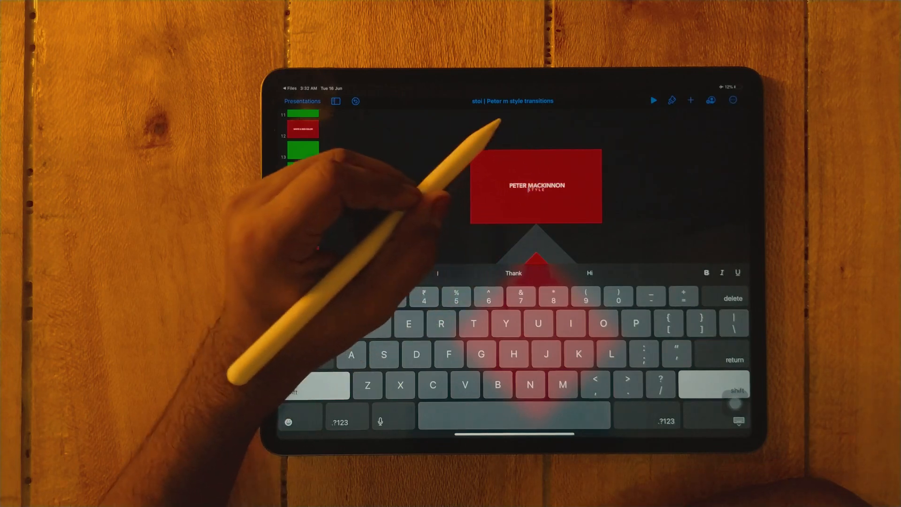
double_click(535, 185)
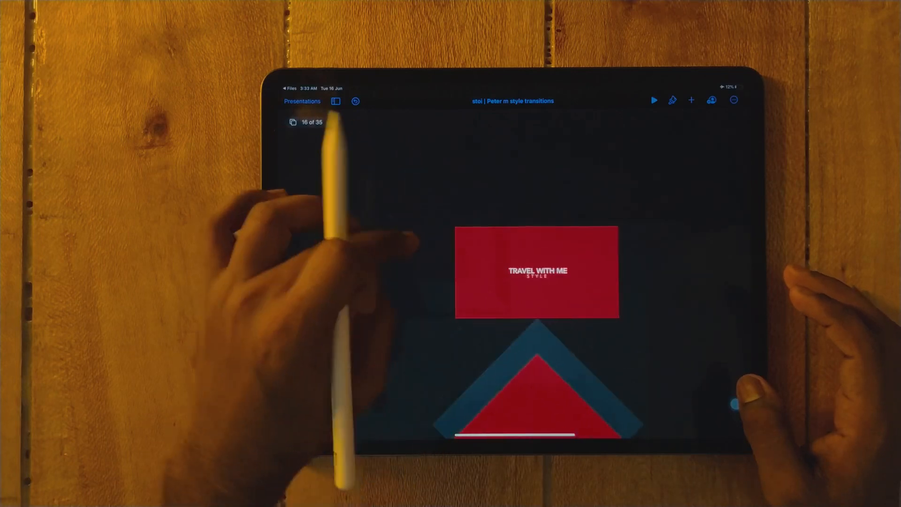
Limit the Keynote movie export to slide range 16 to 16.
left_click(734, 100)
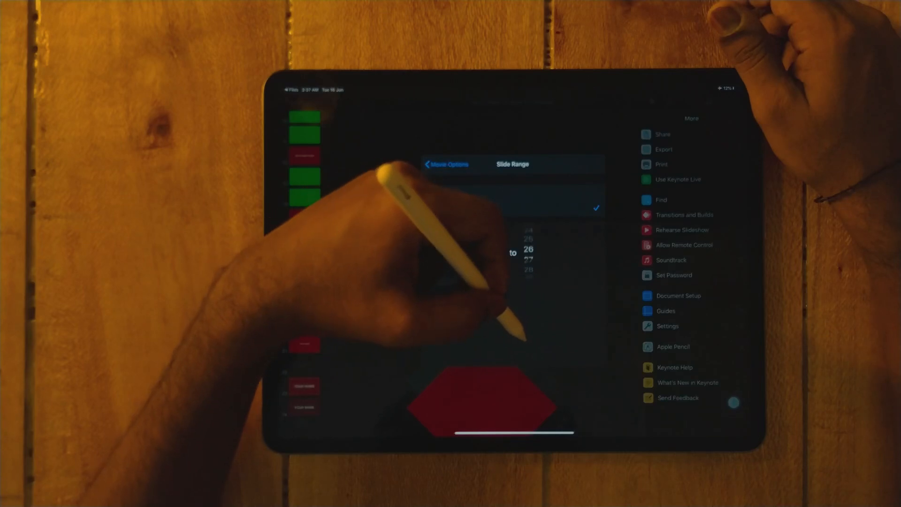
scroll("down", 3)
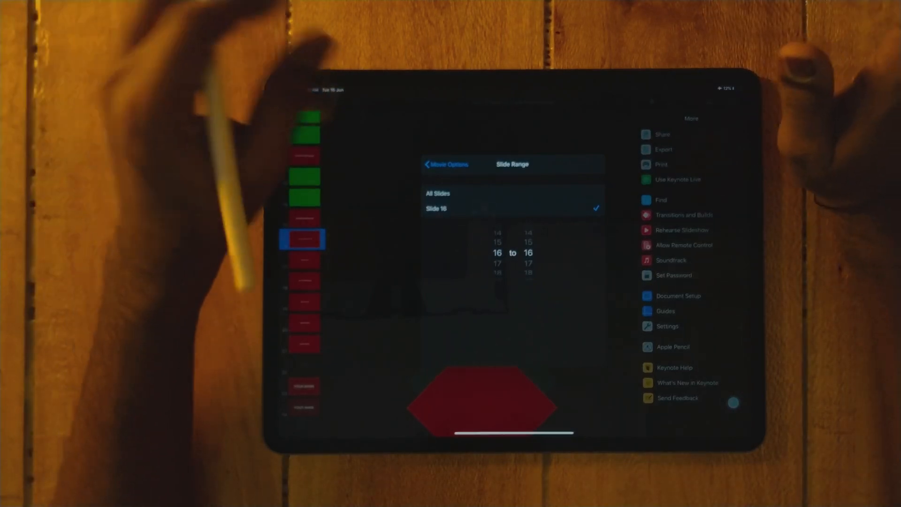
left_click(448, 164)
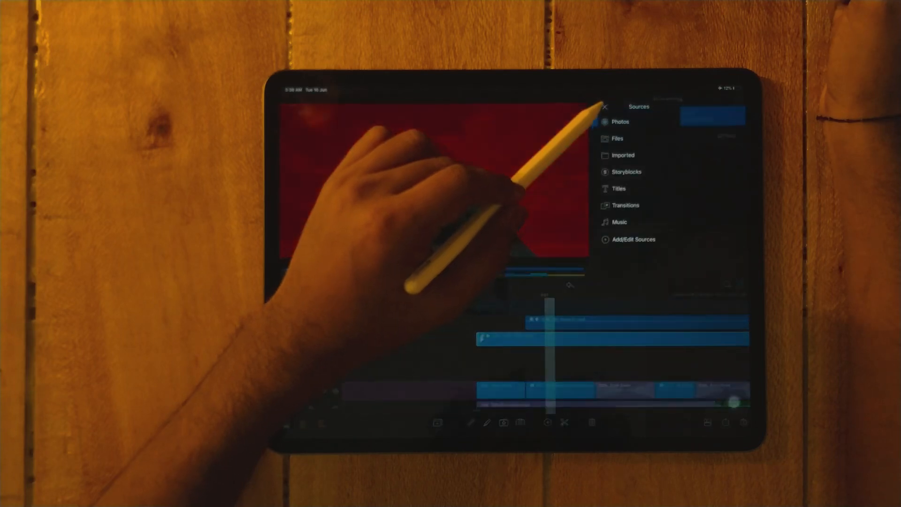
Choose the media source holding the exported Keynote transition movie.
left_click(620, 121)
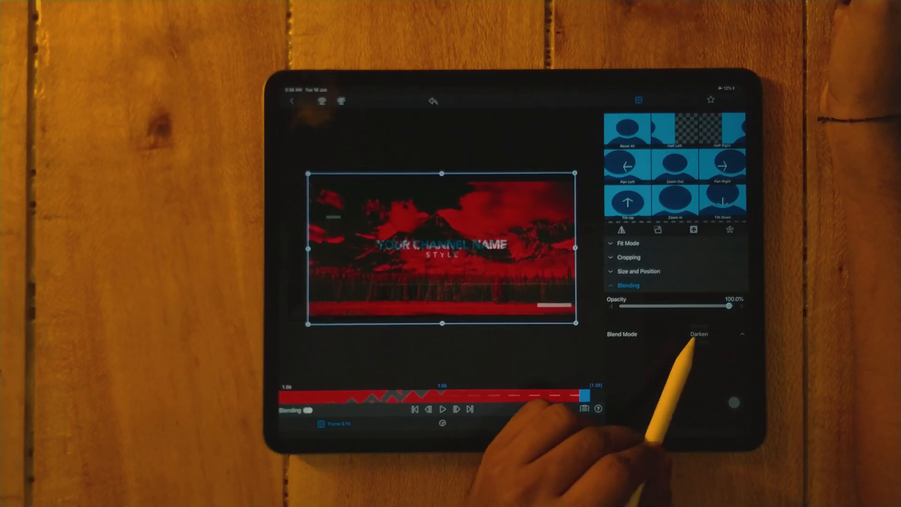
Change the red transition clip's blend mode from Darken to another mode.
left_click(699, 333)
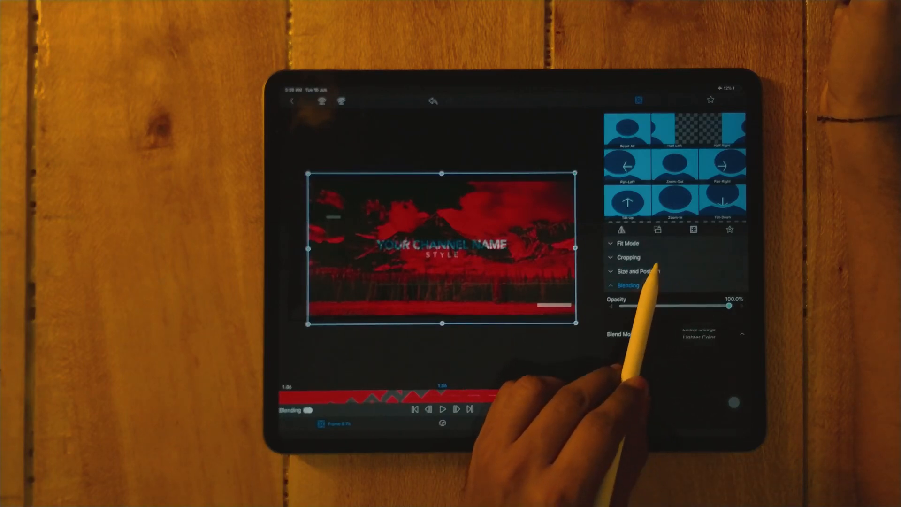
left_click(698, 334)
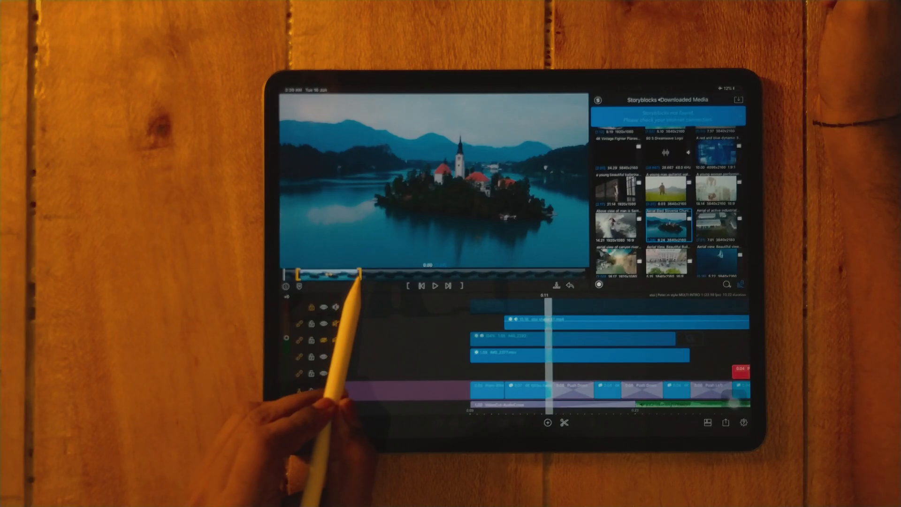
Mark a roughly seven-second in/out range on the Storyblocks aerial lake island clip.
left_click_drag(359, 273, 506, 273)
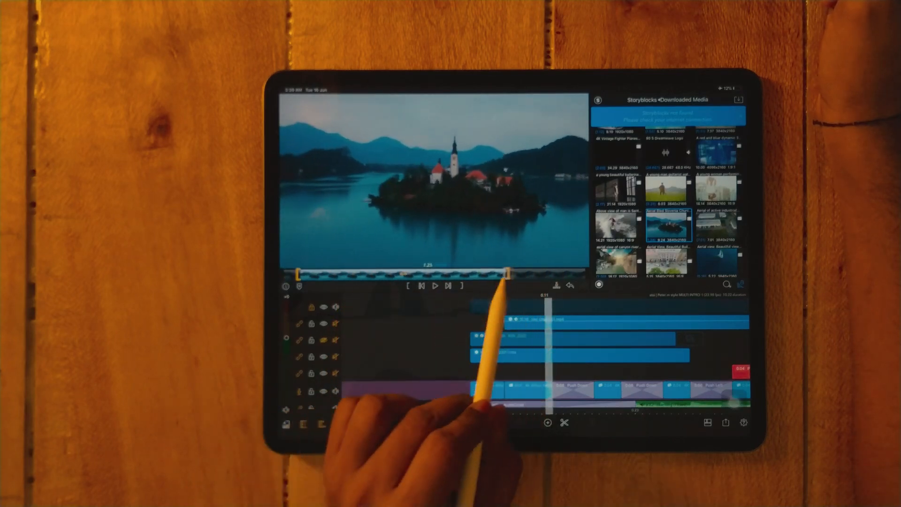
left_click_drag(505, 274, 506, 274)
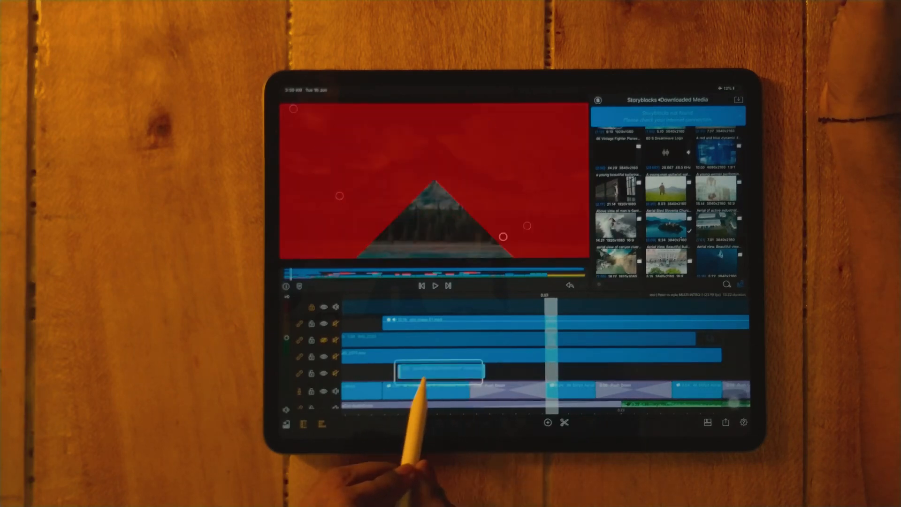
Drop the trimmed aerial clip onto the main track over the placeholder and select it.
left_click_drag(440, 371, 474, 371)
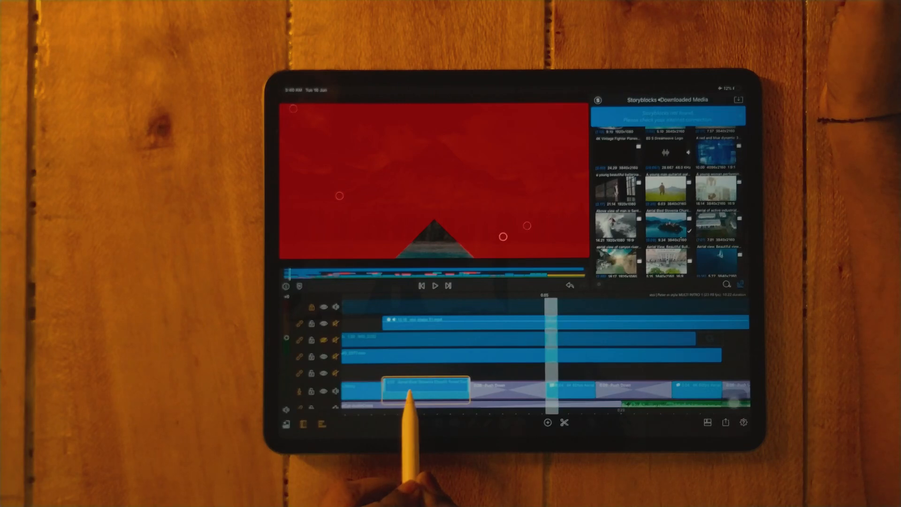
left_click(425, 388)
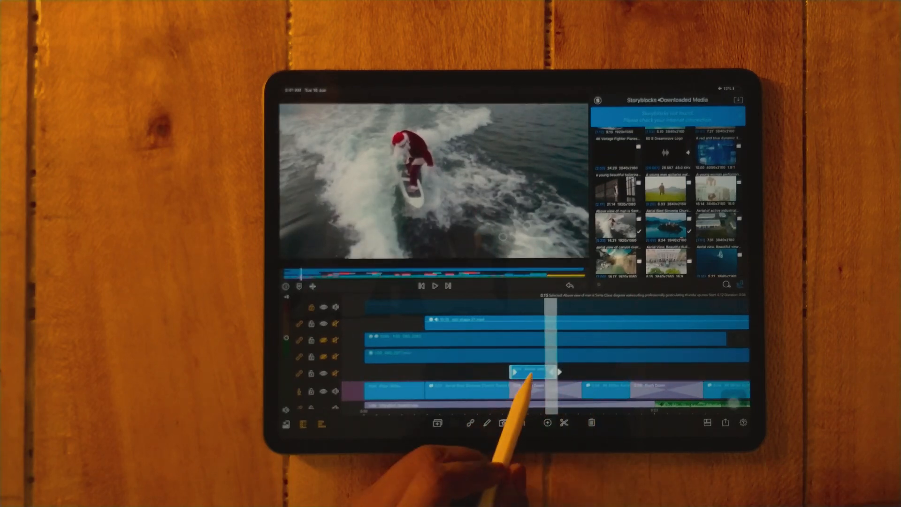
Select the short Santa surfing Storyblocks clip on the timeline.
left_click(601, 388)
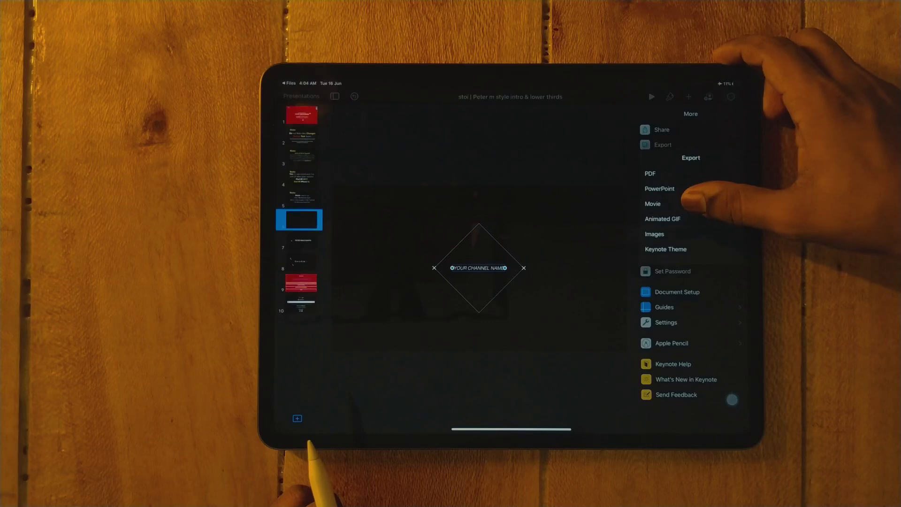
Export slide 6 alone as a 2160p (4K) movie of the channel-name title.
left_click(652, 203)
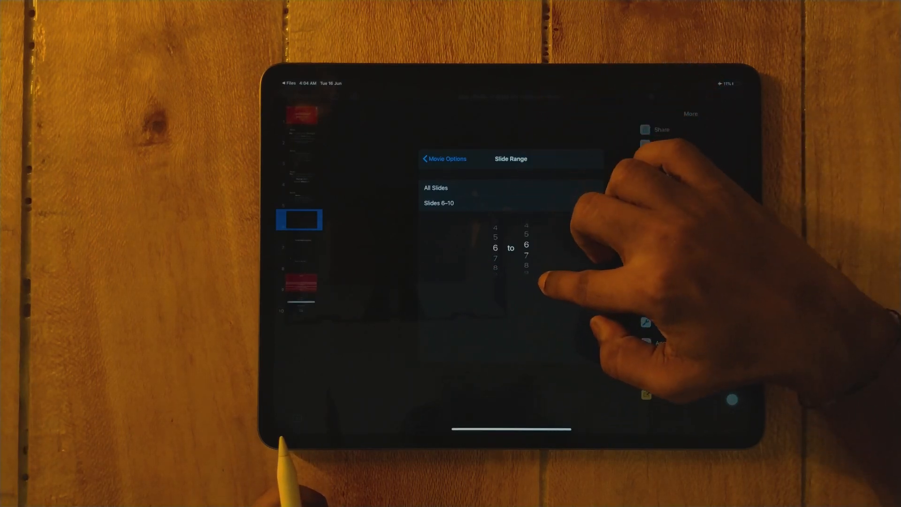
left_click(445, 159)
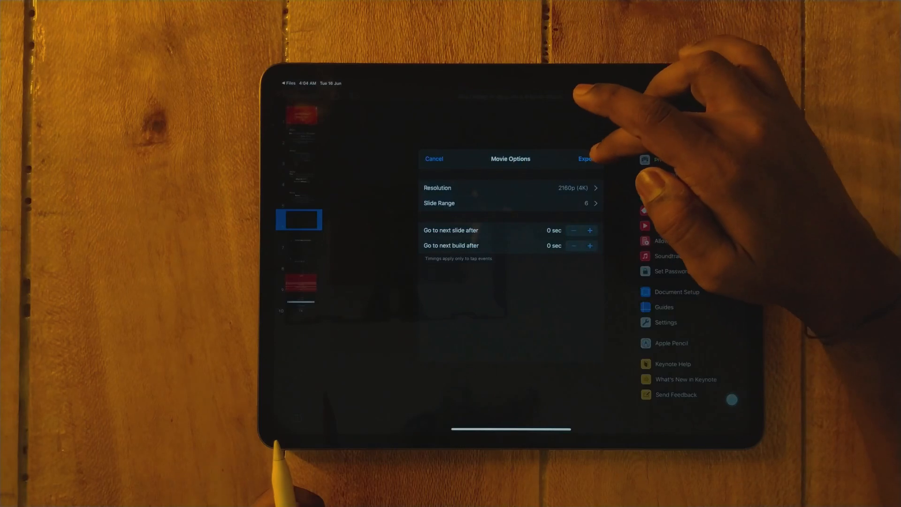
left_click(585, 159)
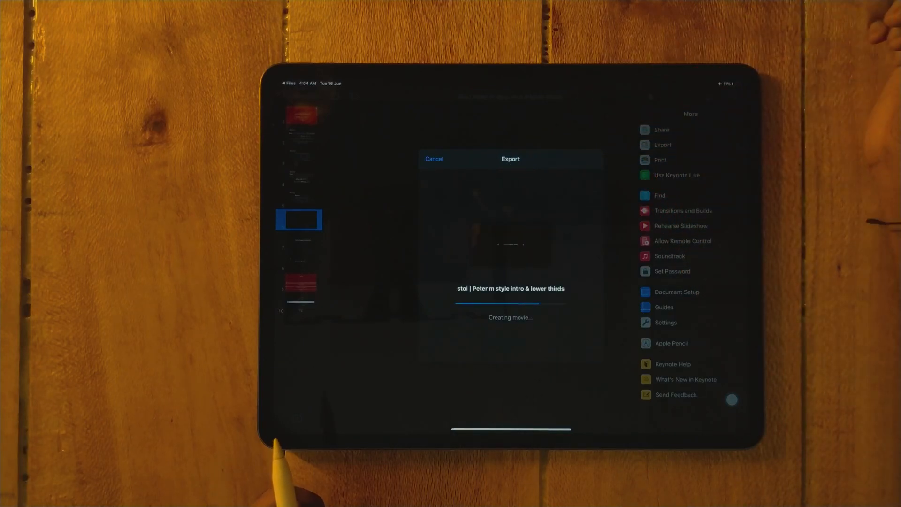